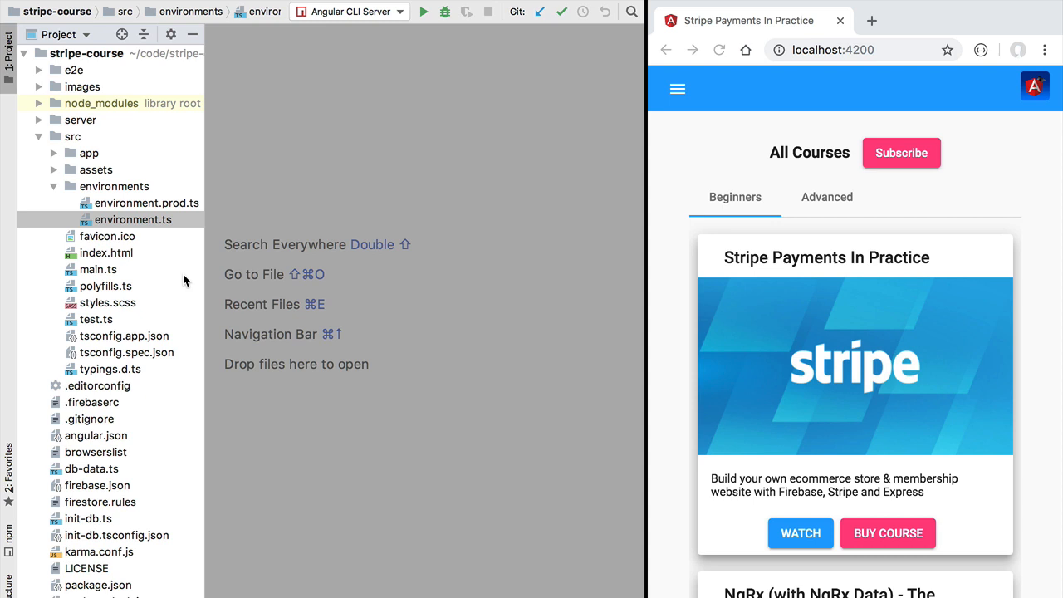
mouse_move(396, 527)
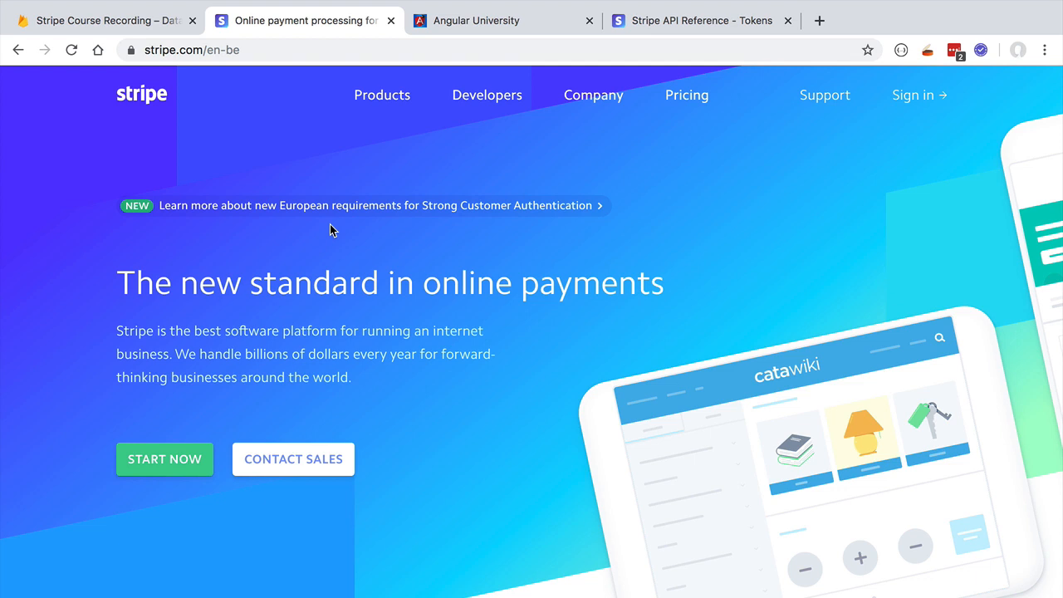
mouse_move(590, 533)
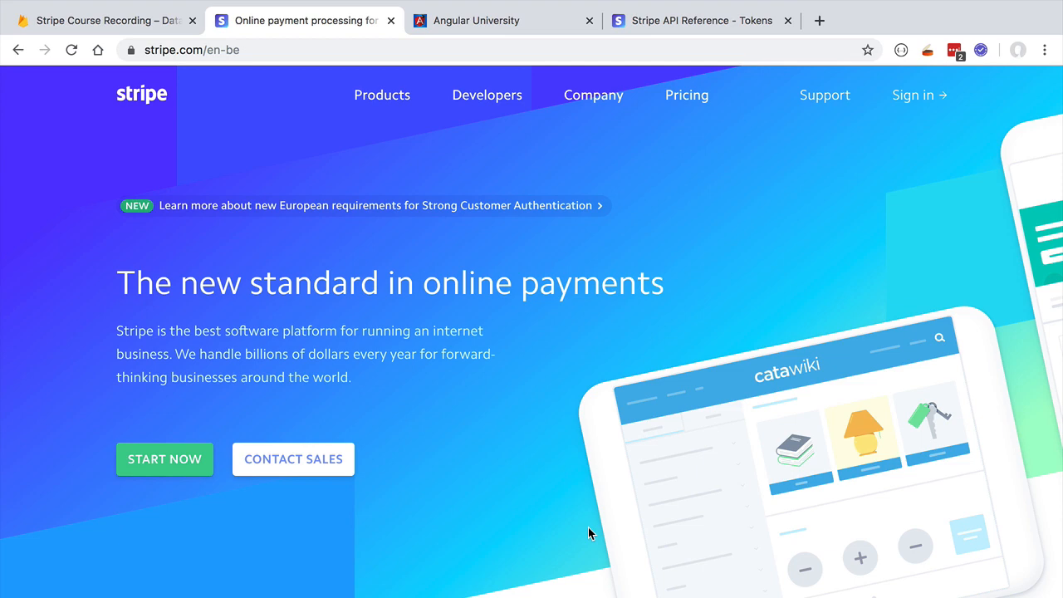
mouse_move(754, 202)
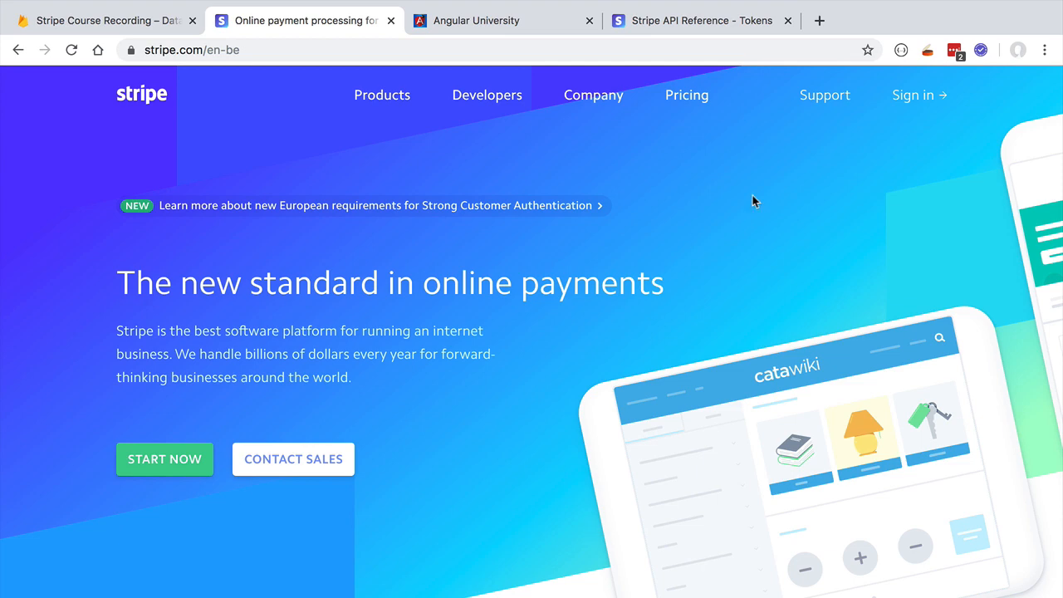
- Switch to the 'Stripe API Reference - Tokens' browser tab
left_click(701, 20)
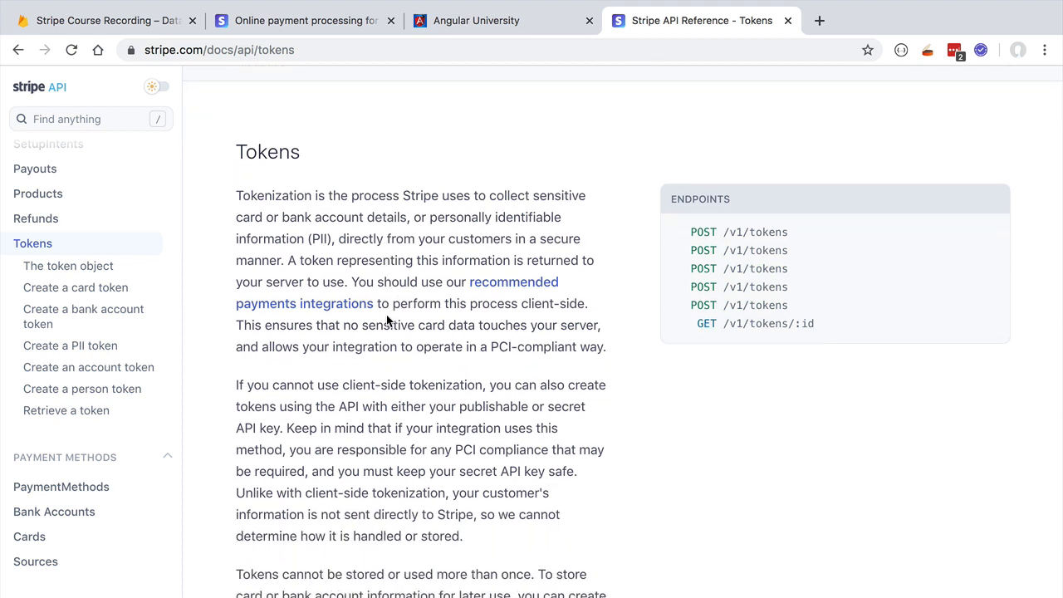
- Scroll to THE TOKEN OBJECT section and highlight the example token's id value
scroll("down", 3)
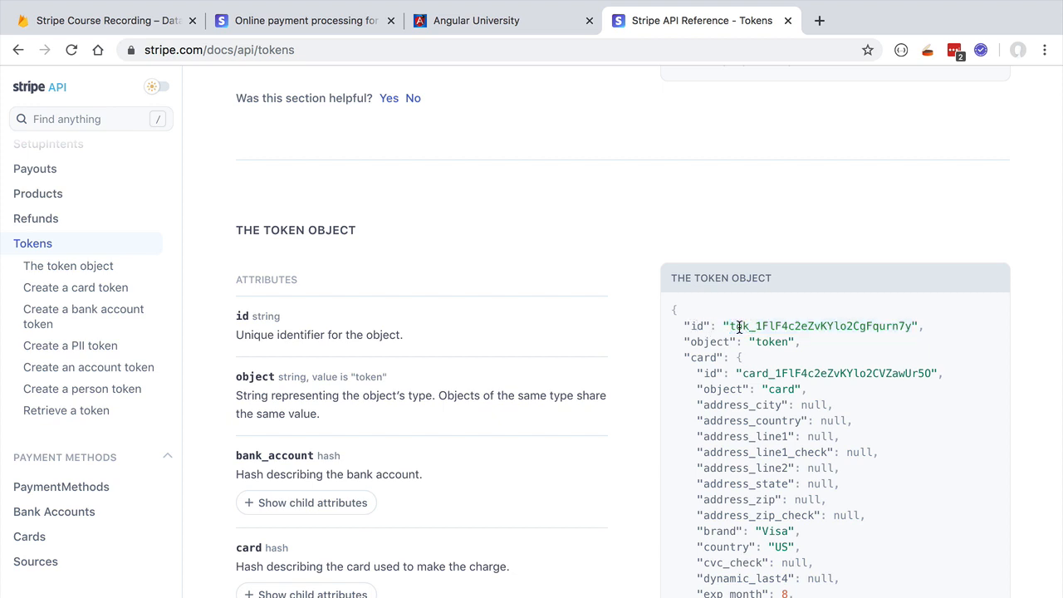
double_click(821, 326)
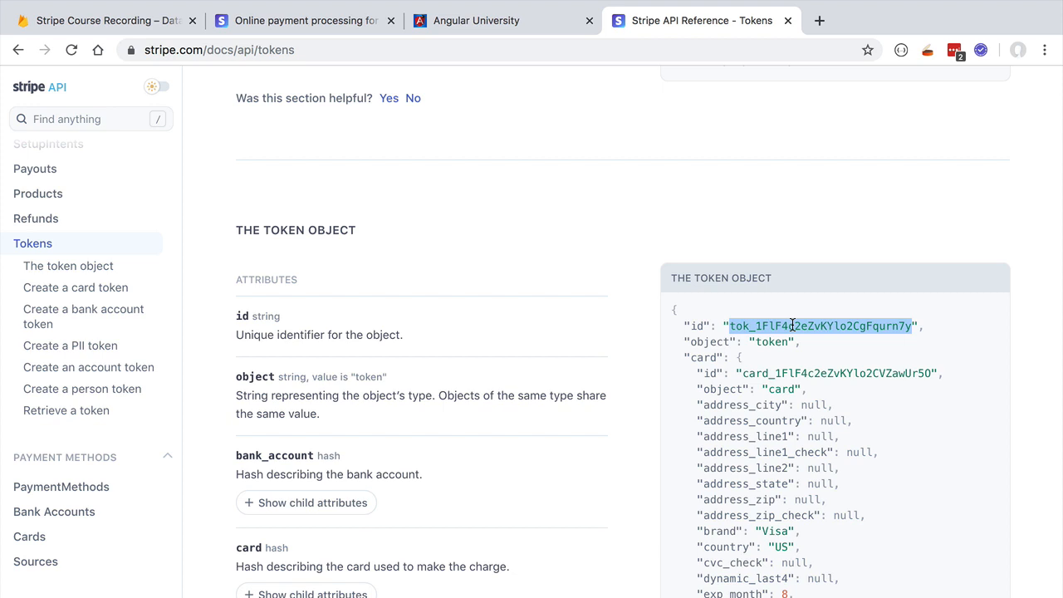
scroll("down", 3)
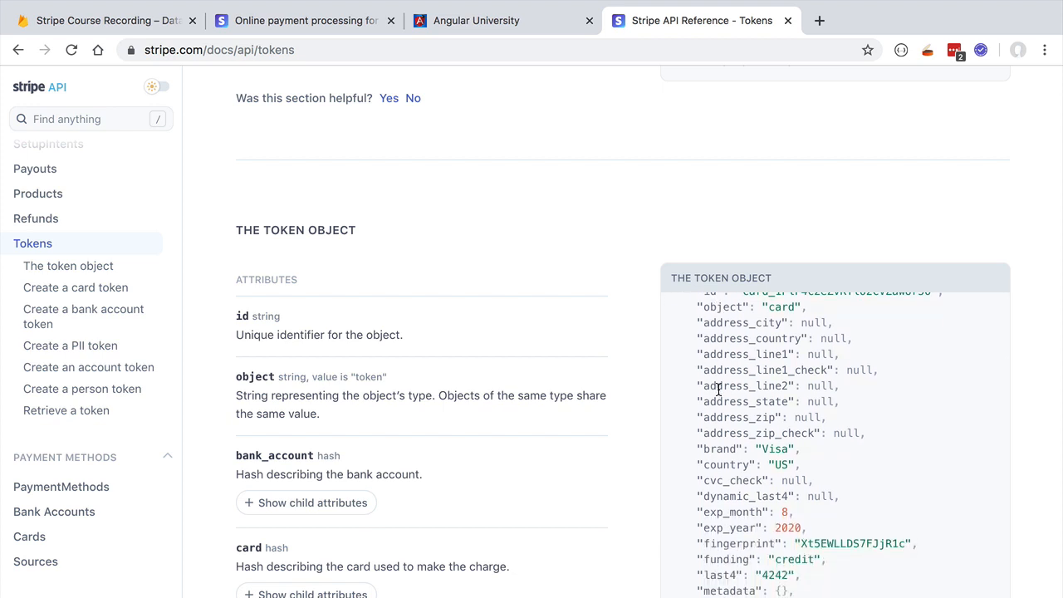
mouse_move(765, 414)
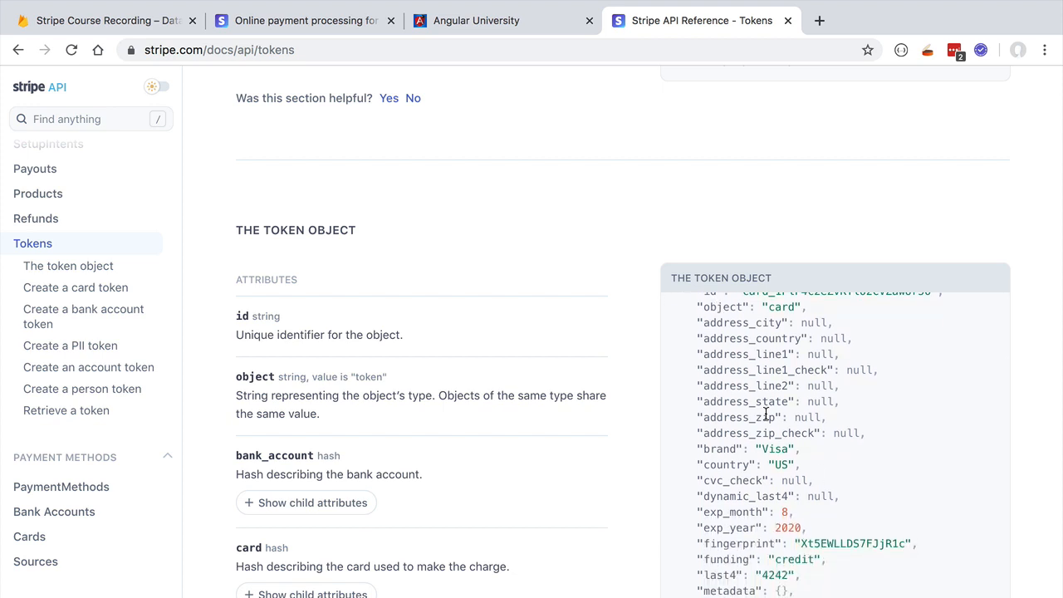
scroll("up", 3)
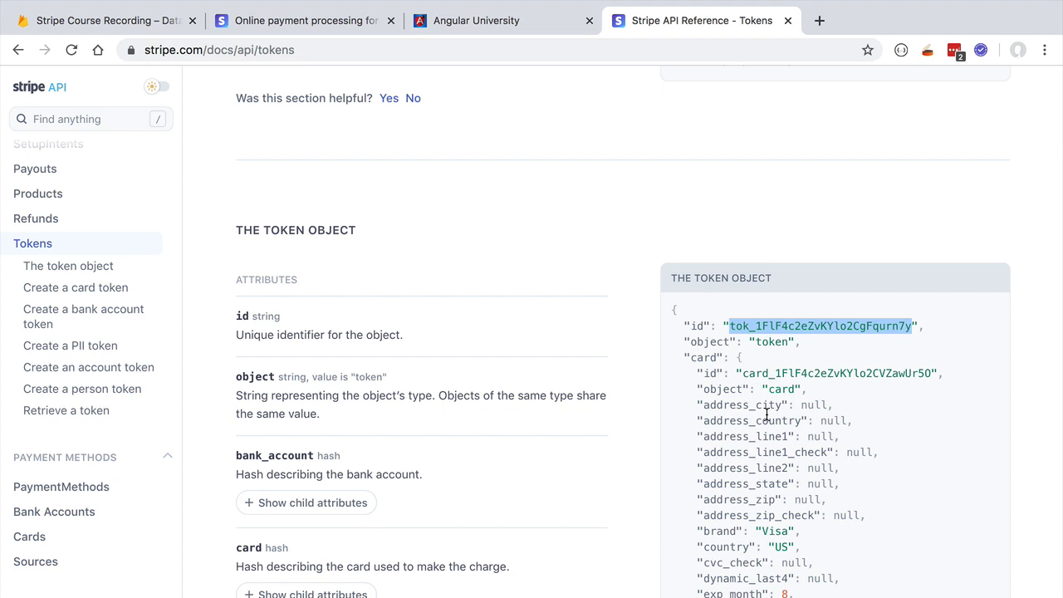
mouse_move(940, 542)
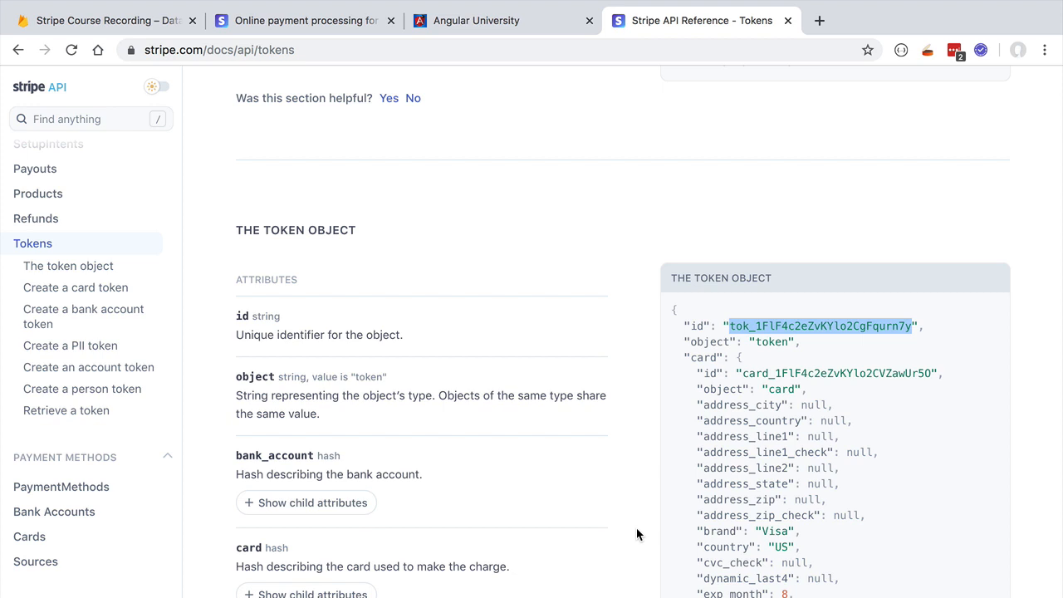
mouse_move(927, 529)
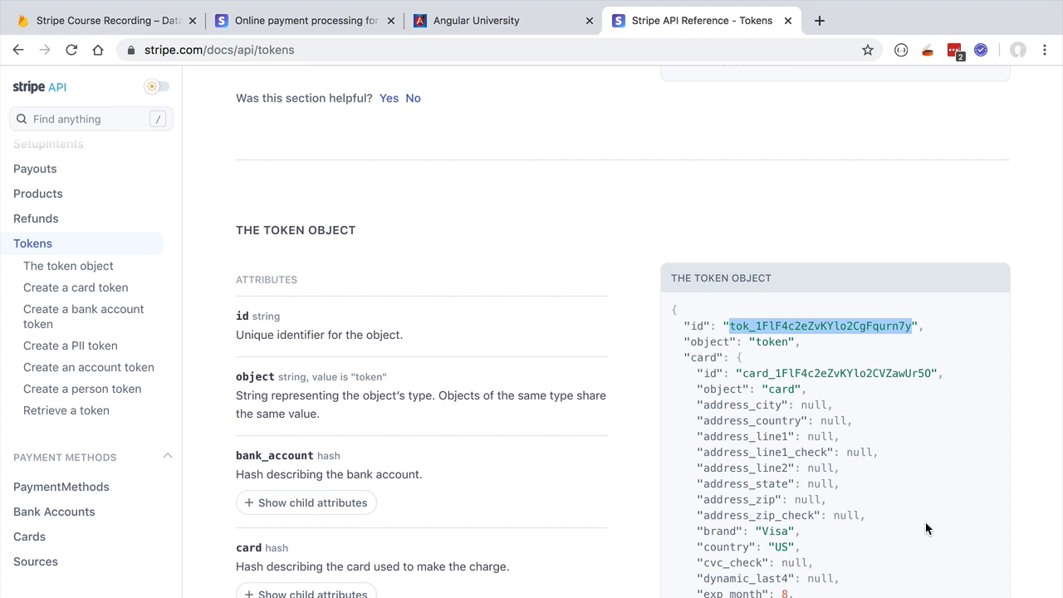
mouse_move(841, 535)
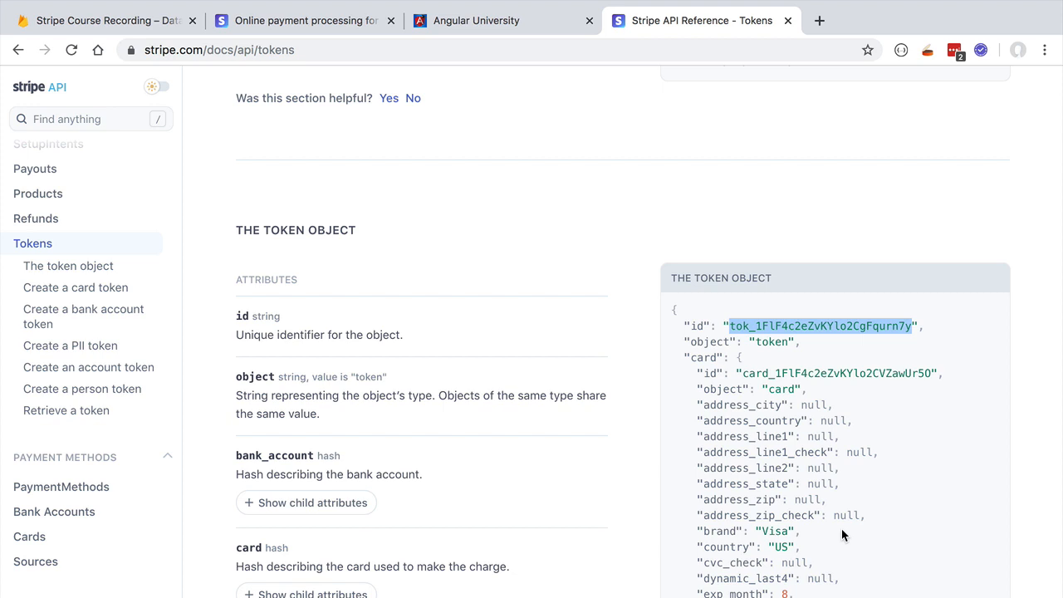
mouse_move(838, 529)
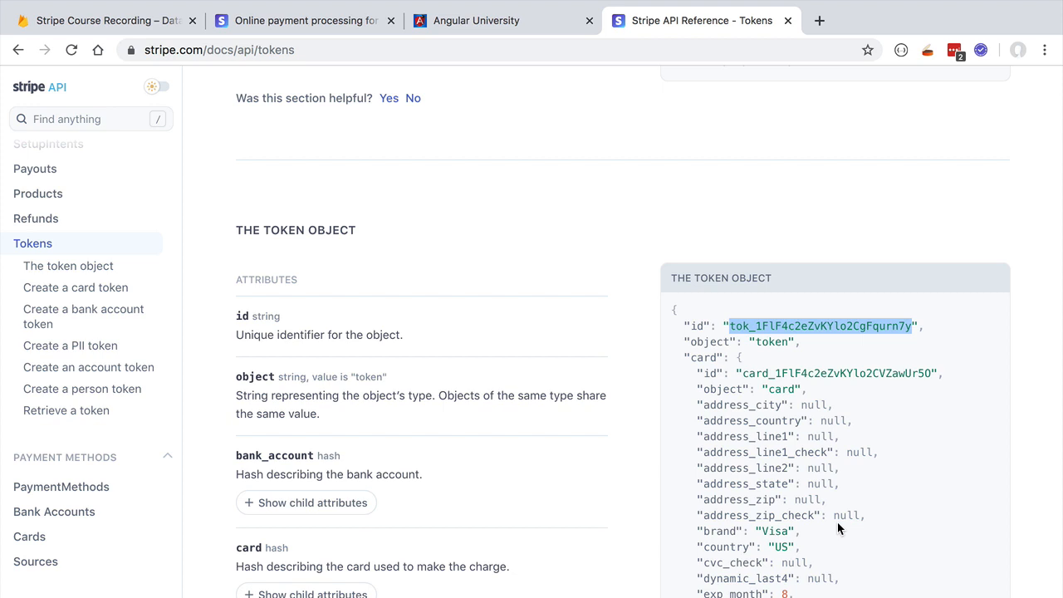
mouse_move(462, 572)
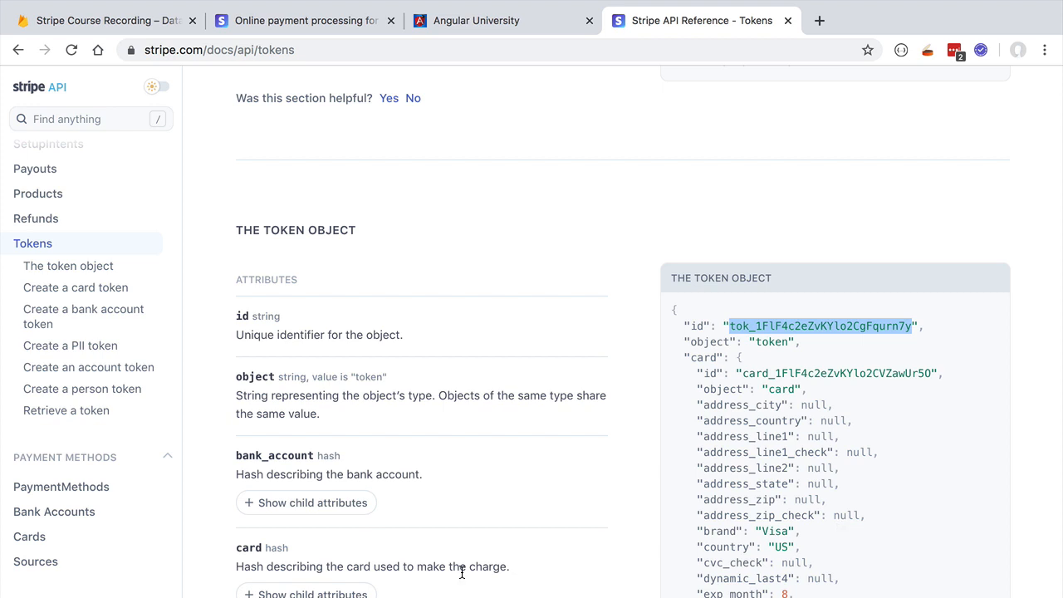
mouse_move(228, 95)
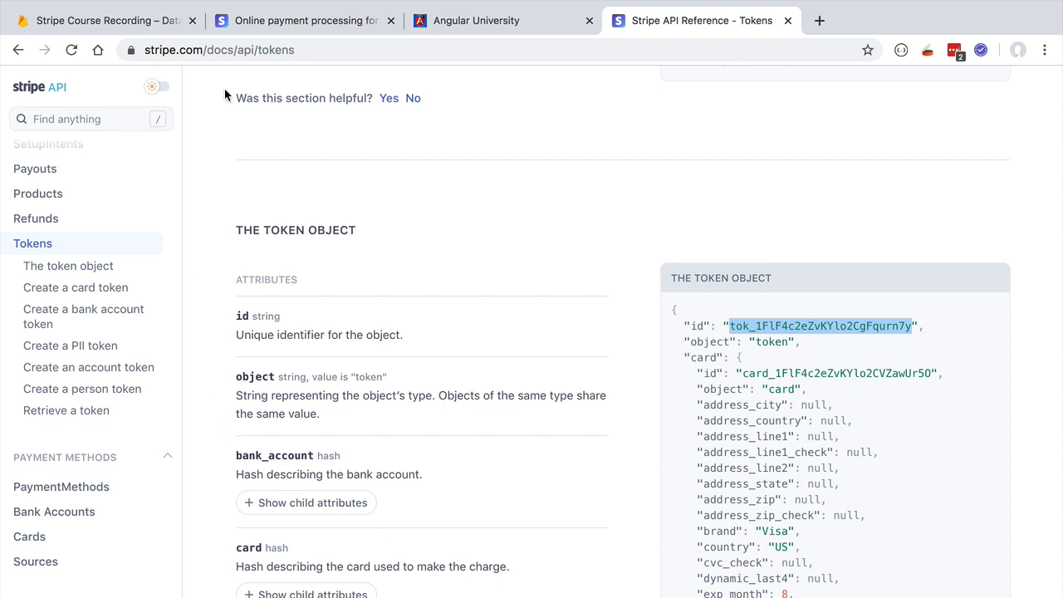